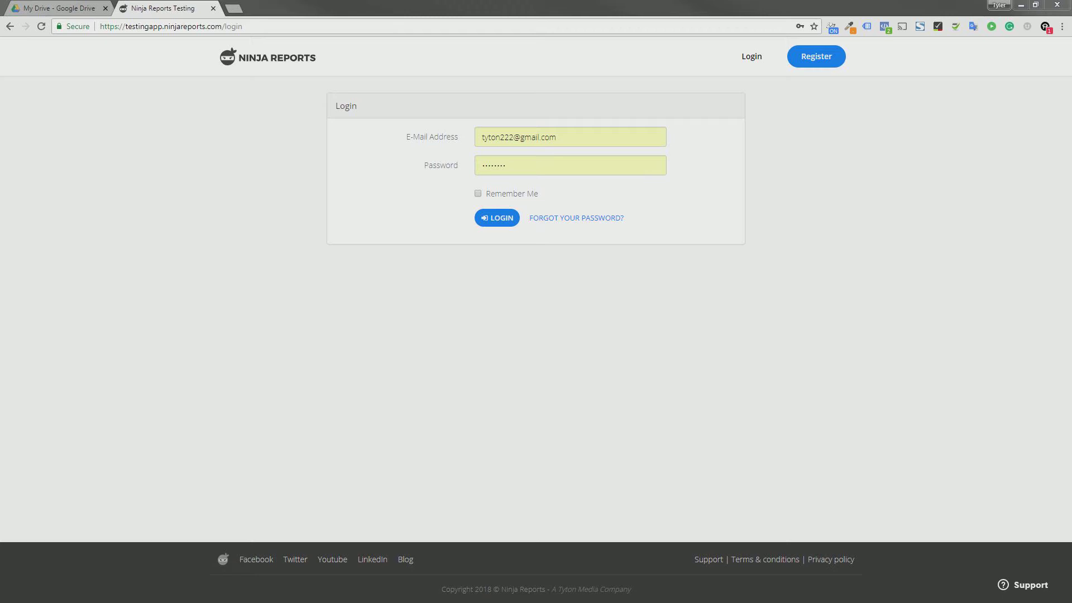
mouse_move(626, 302)
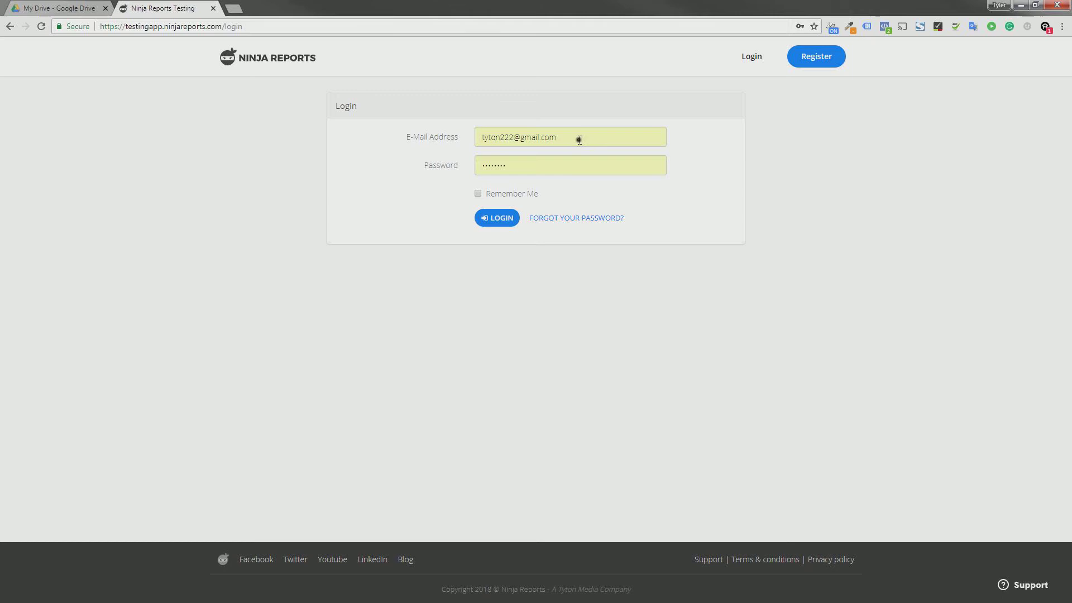
Sign in to Ninja Reports using the saved account email
click(569, 137)
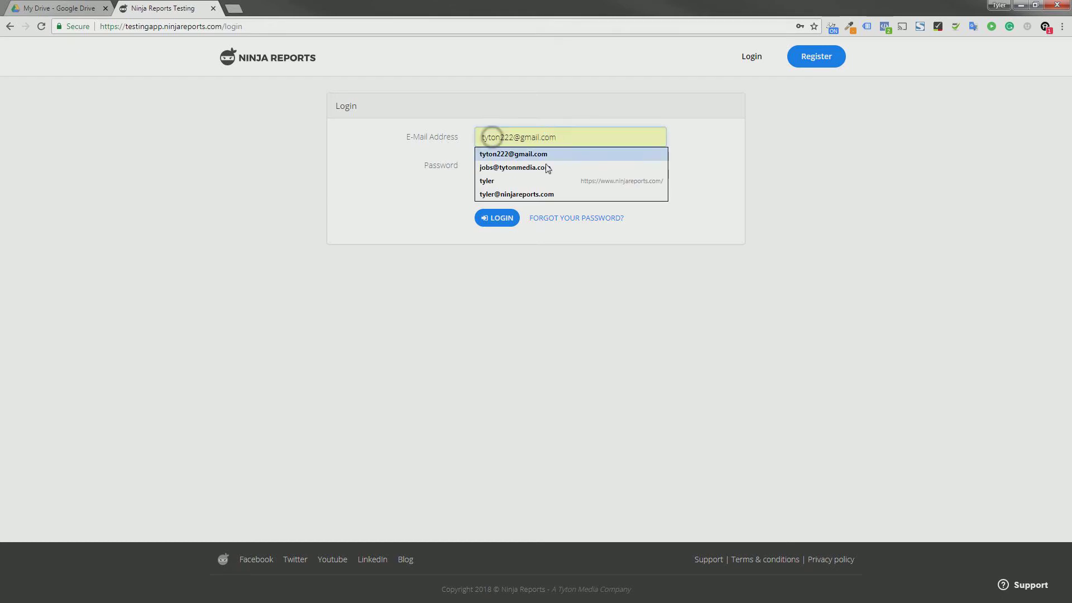
click(512, 154)
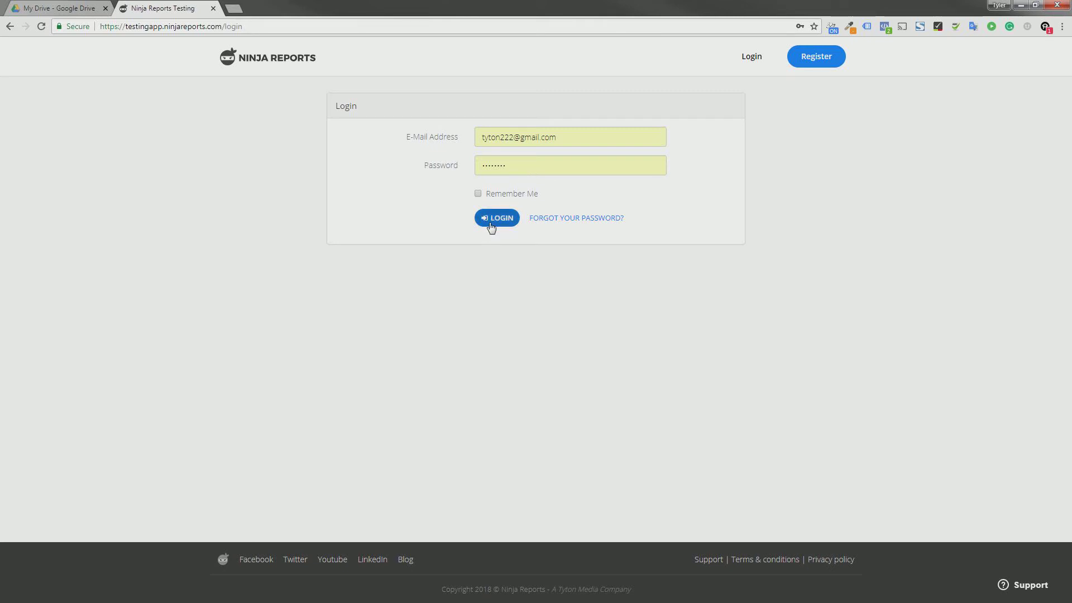
mouse_move(435, 252)
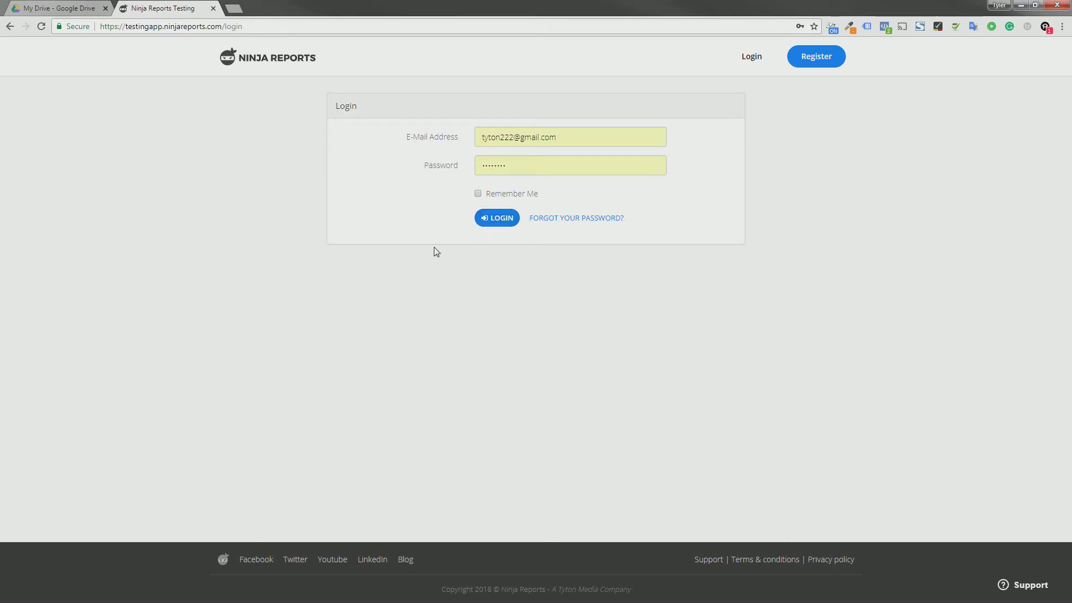
mouse_move(414, 271)
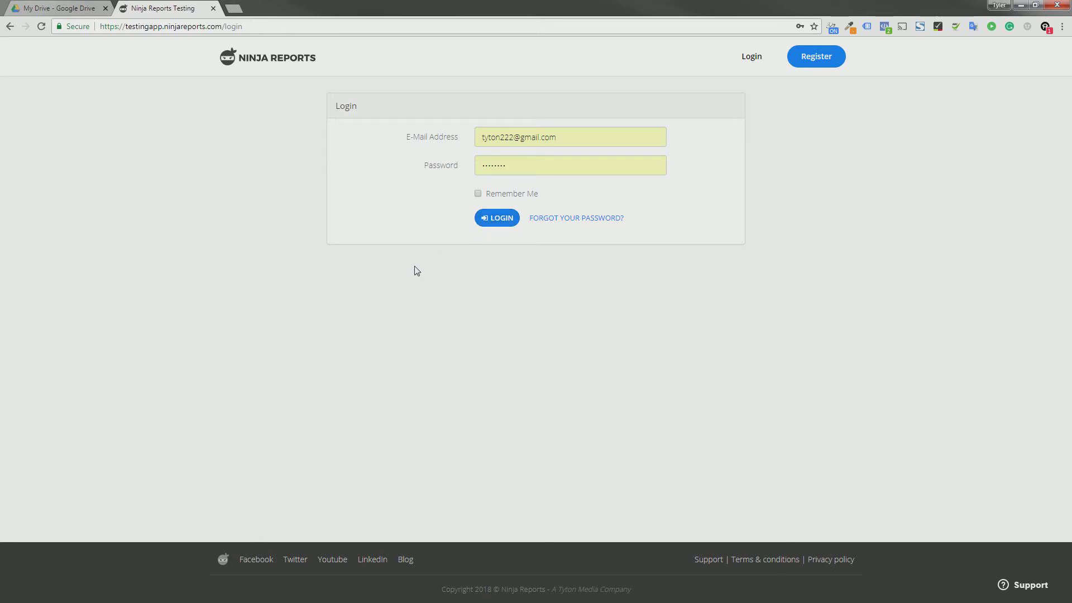
mouse_move(436, 373)
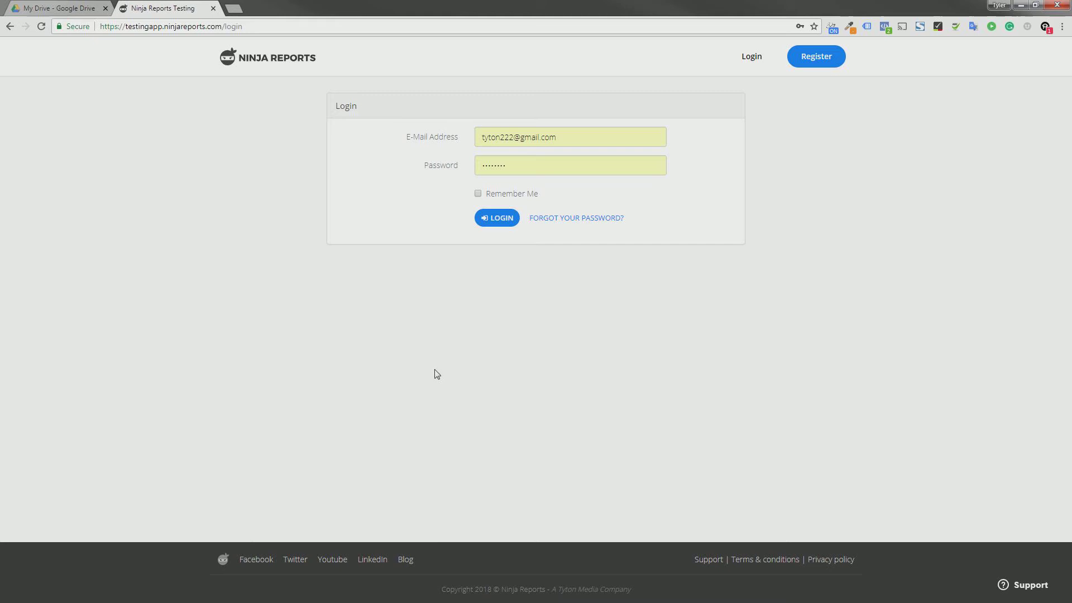
mouse_move(477, 290)
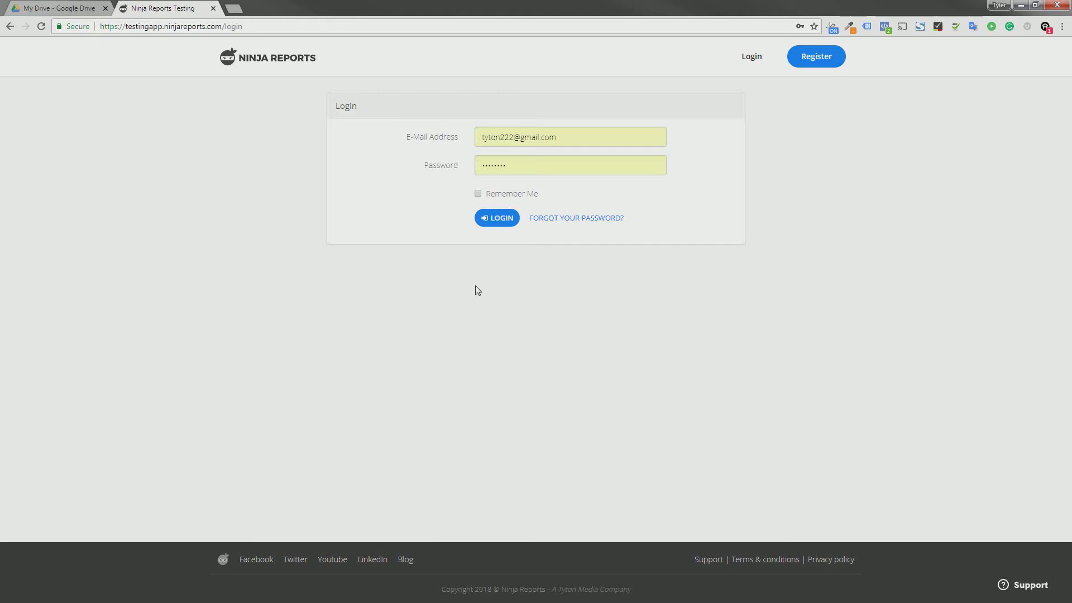
mouse_move(481, 260)
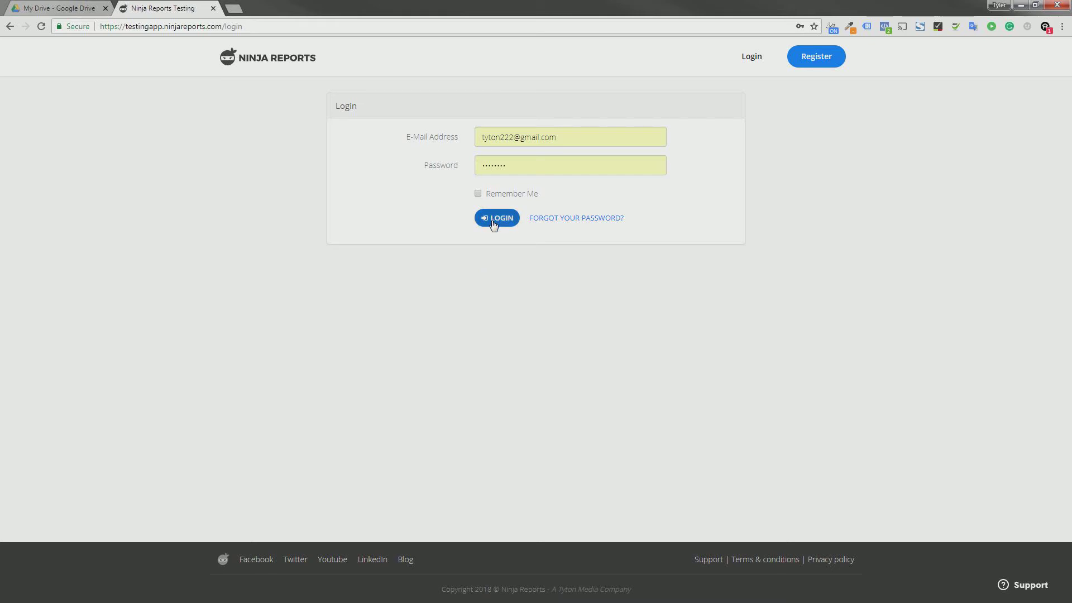
click(496, 217)
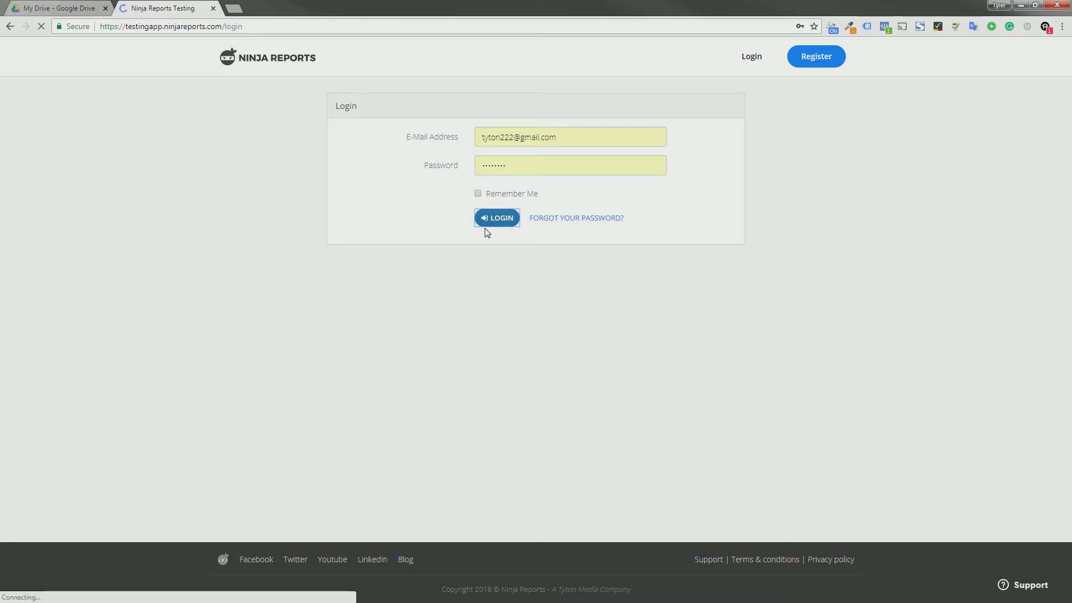
click(497, 217)
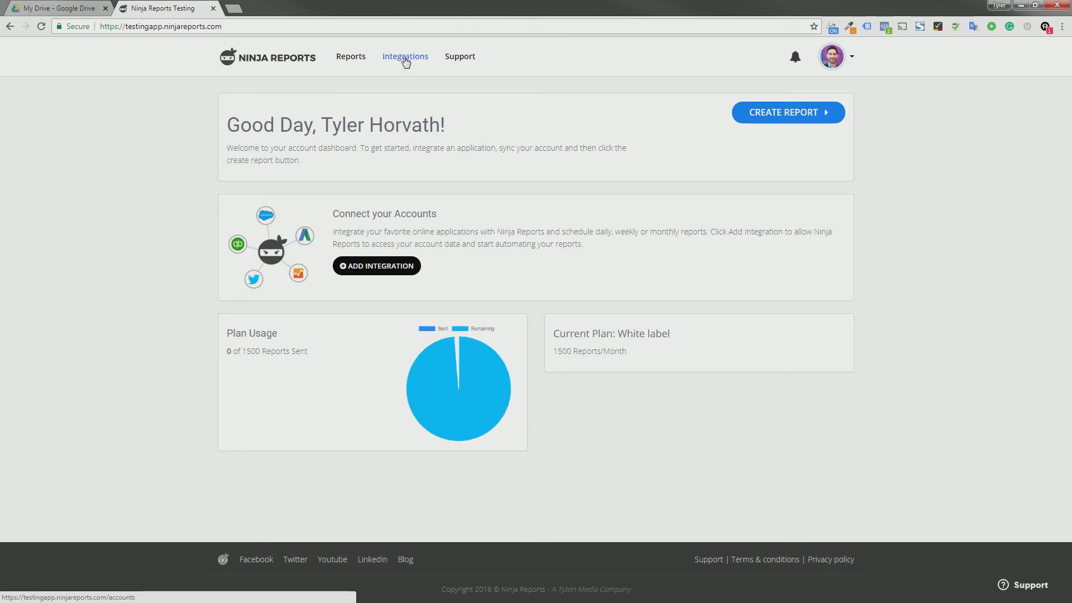
Delete the Facebook Ads integration, leaving Google Analytics and Google Adwords connected
click(404, 56)
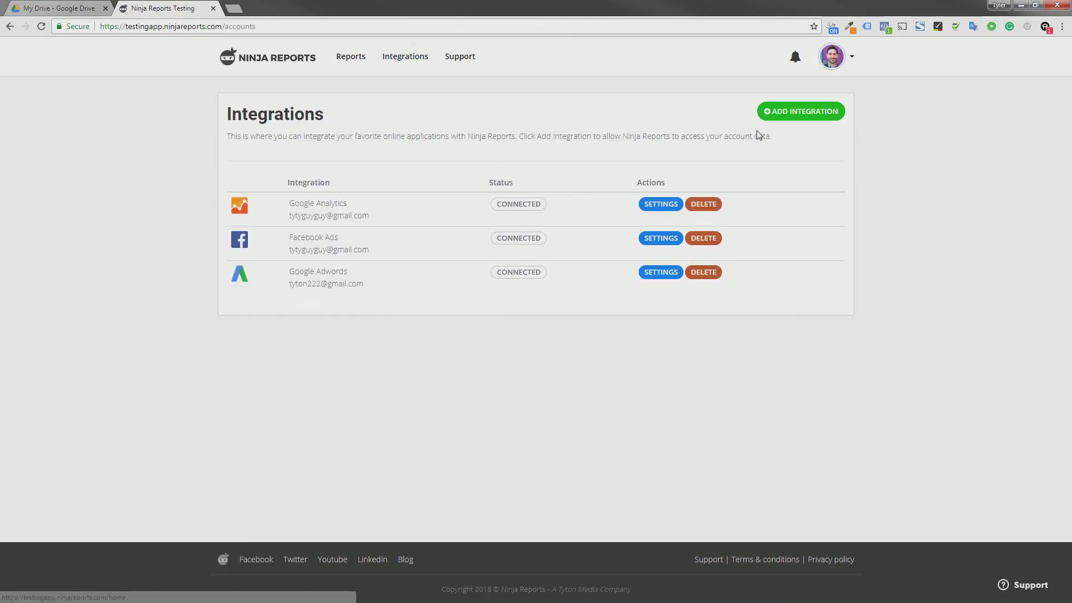
mouse_move(402, 161)
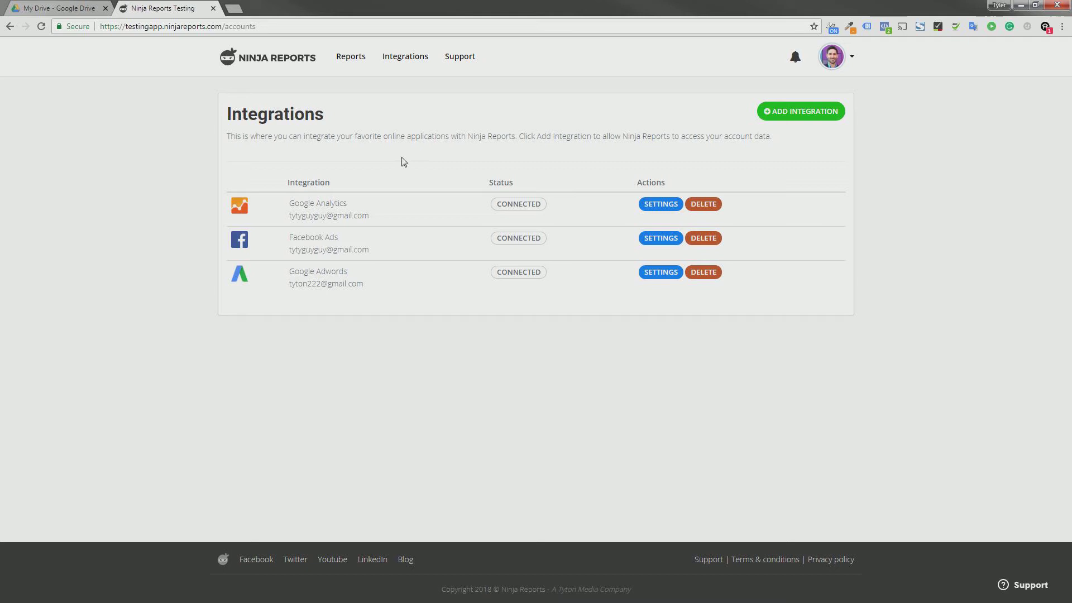
mouse_move(702, 238)
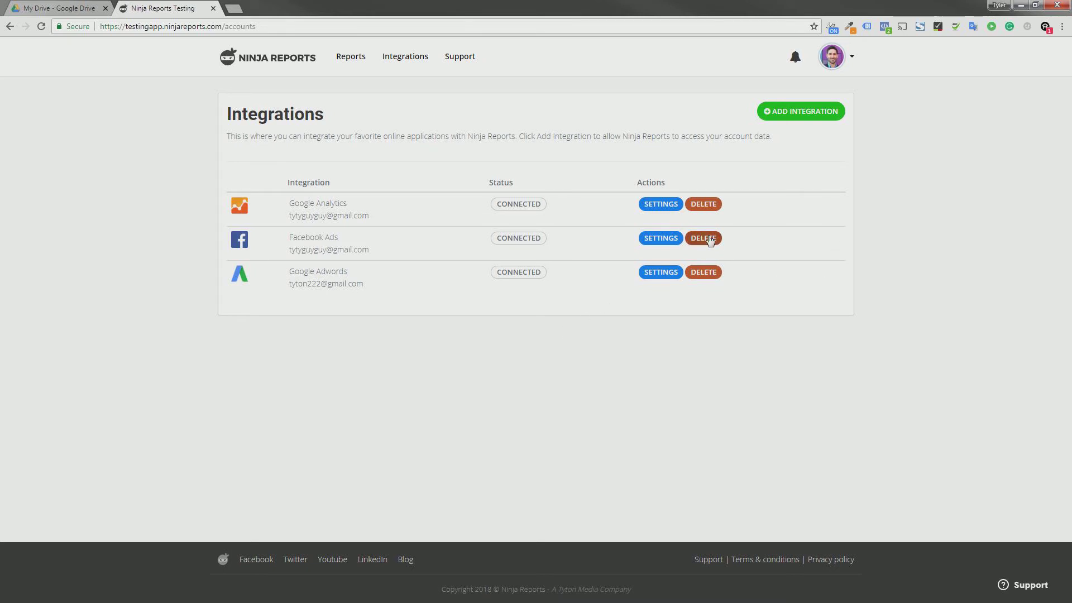
click(703, 237)
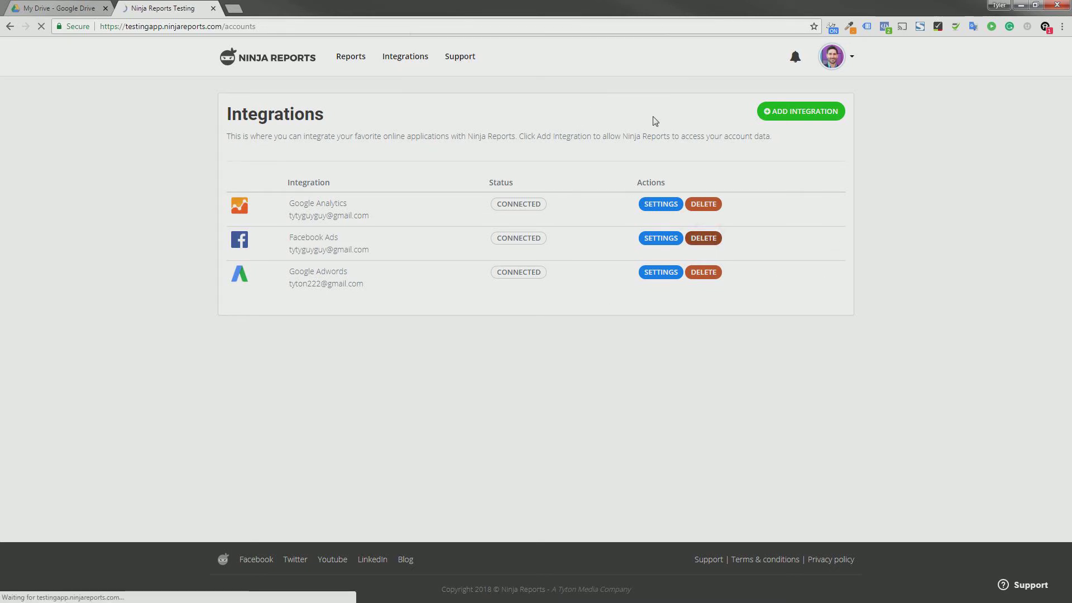
click(703, 238)
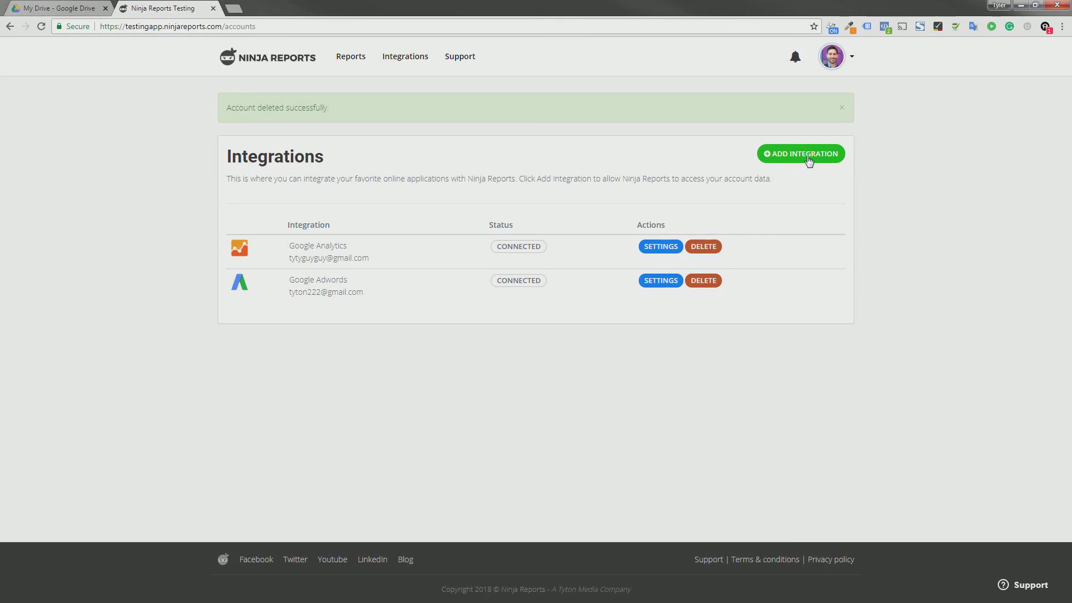
Add Facebook Ads back as an integration from the Add Integration dialog
click(800, 153)
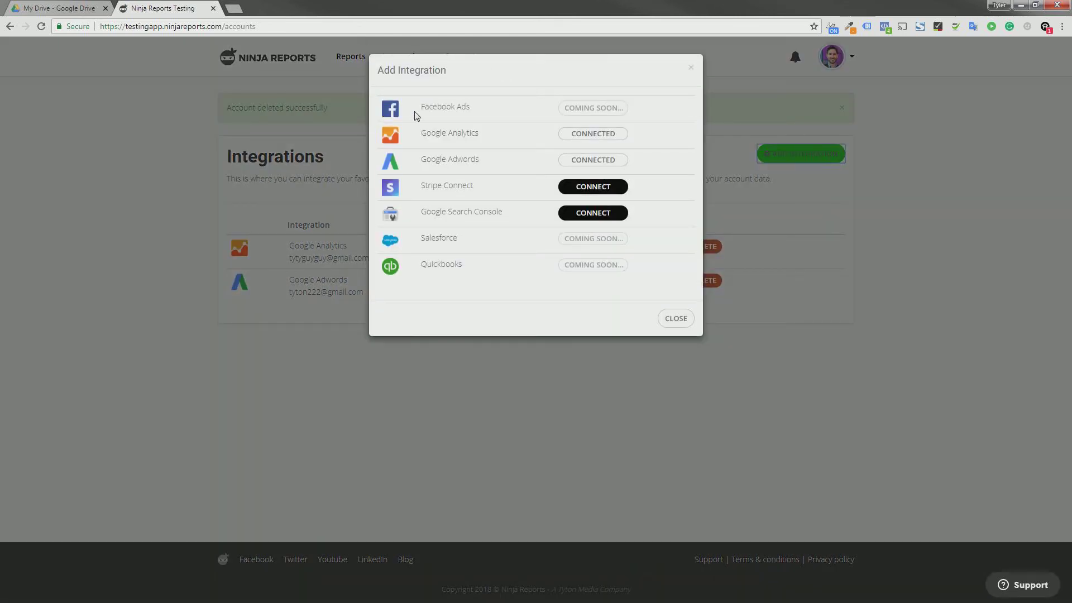
mouse_move(597, 107)
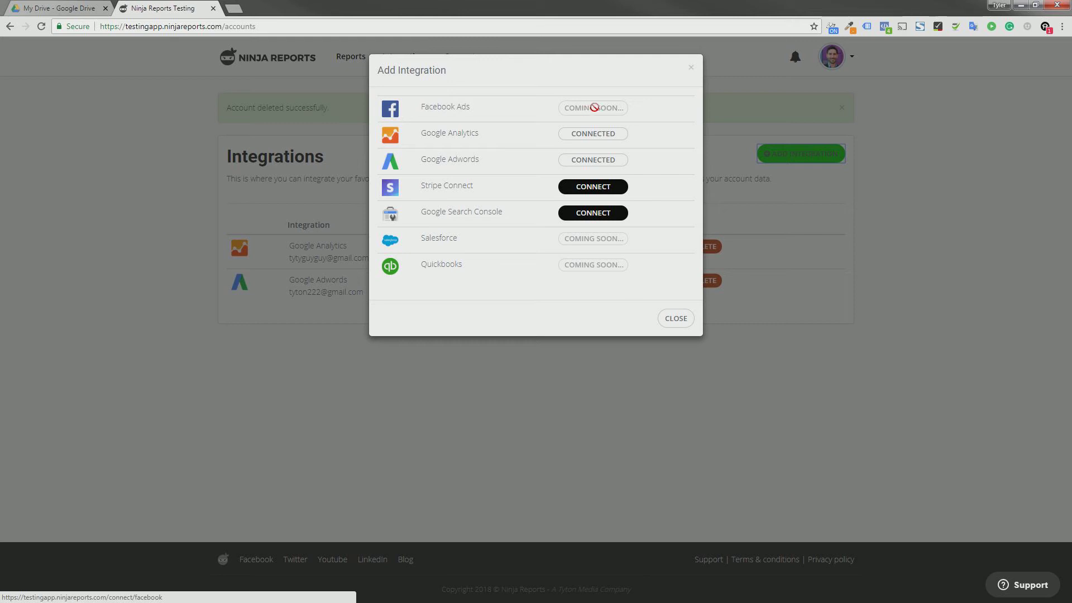
click(591, 107)
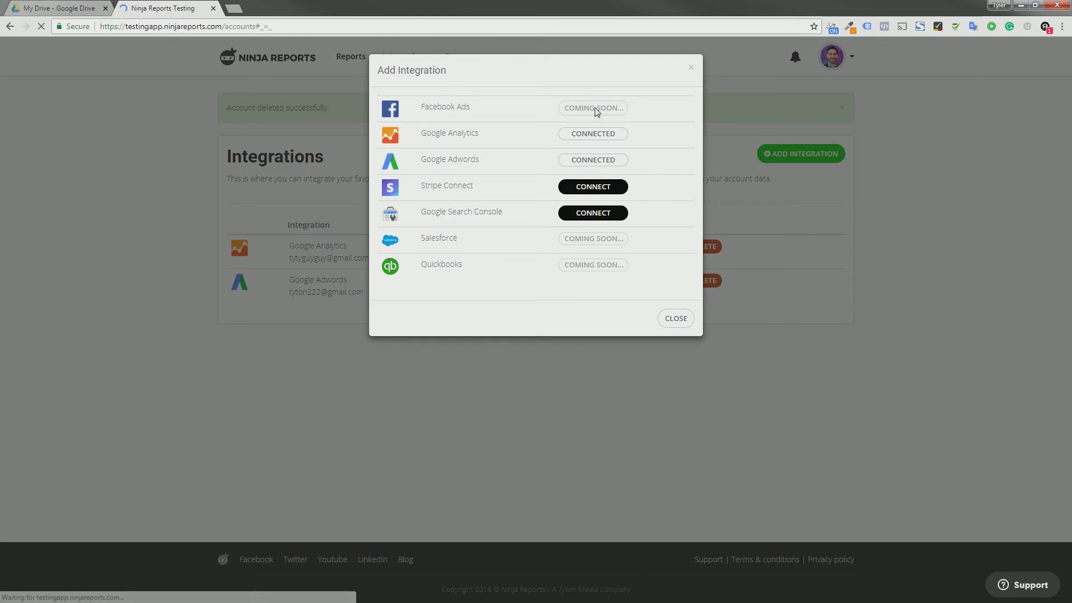
click(675, 319)
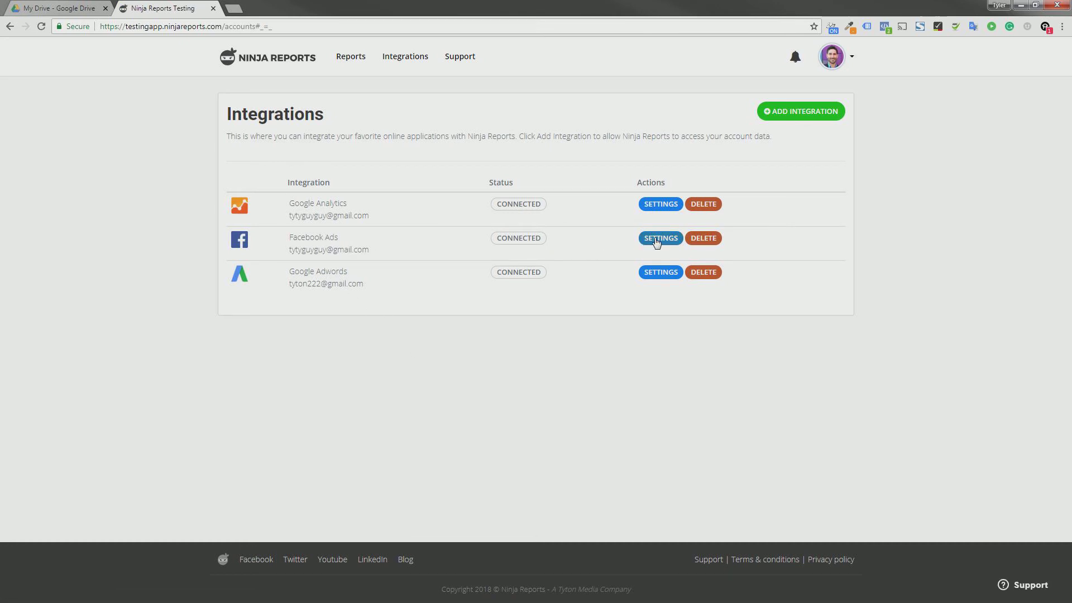
Review the Facebook Ads settings with seven synced ad accounts, then go to Reports
click(658, 238)
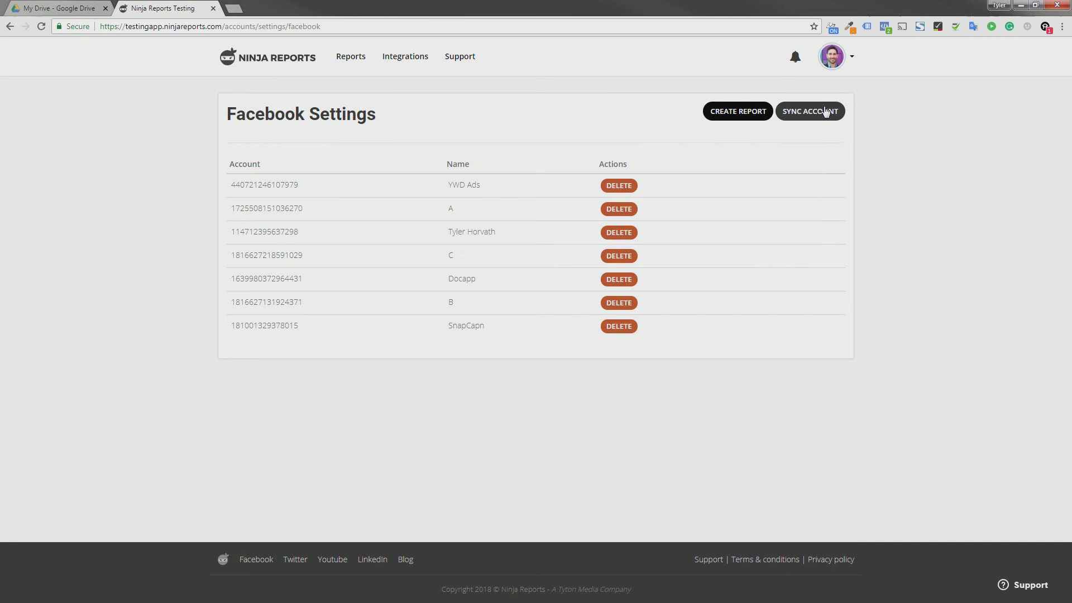
mouse_move(271, 259)
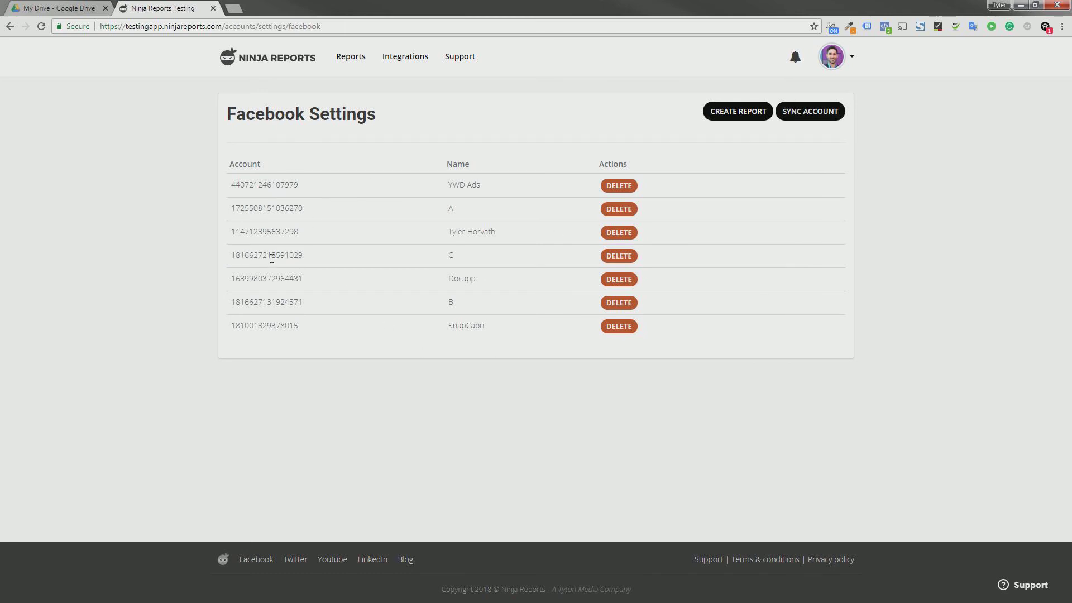
mouse_move(401, 301)
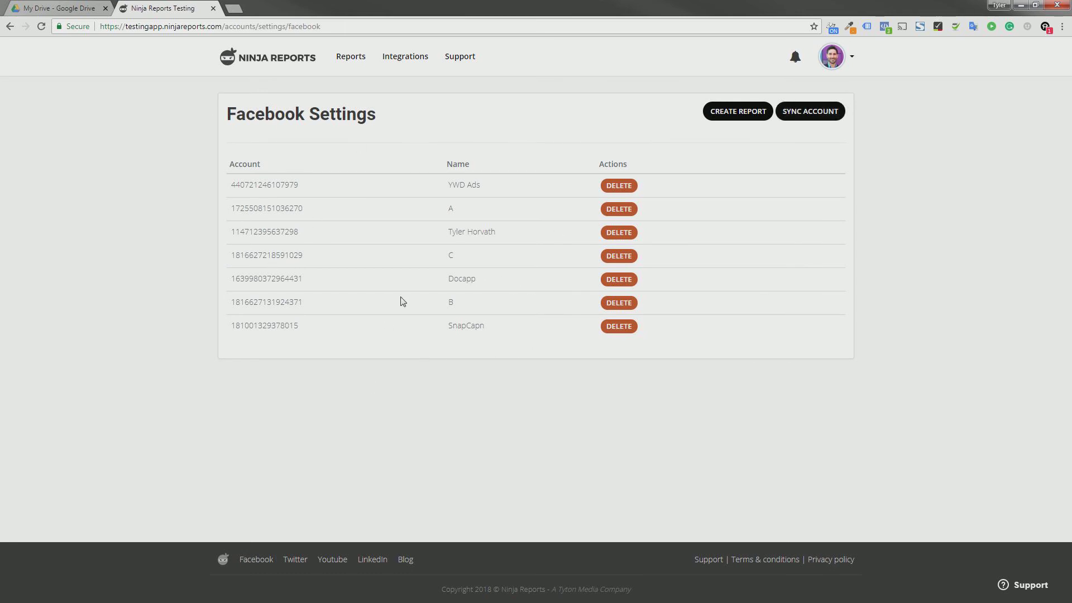
mouse_move(408, 292)
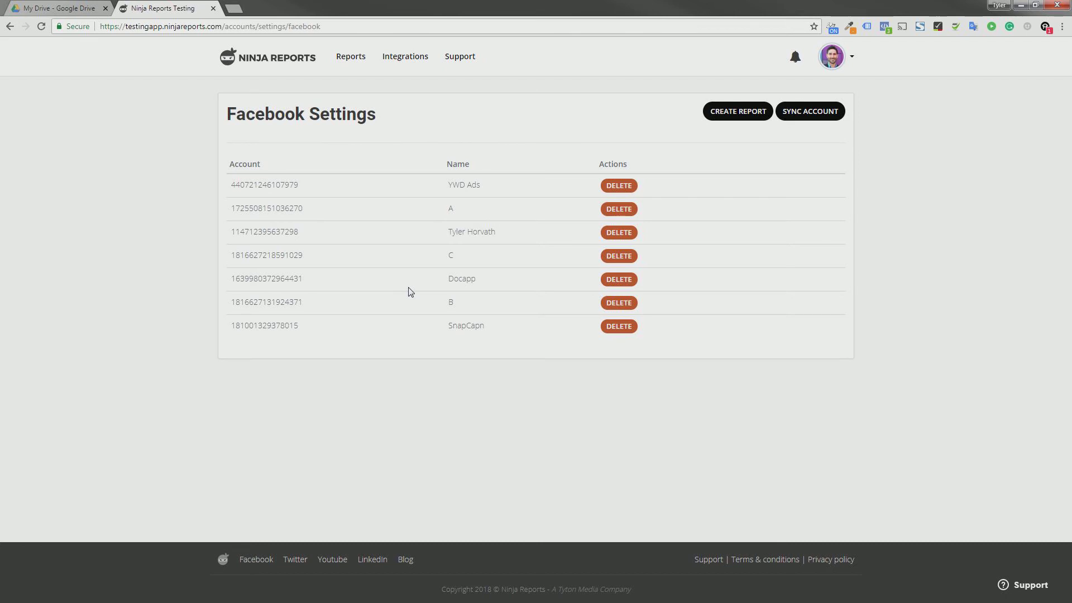
mouse_move(420, 282)
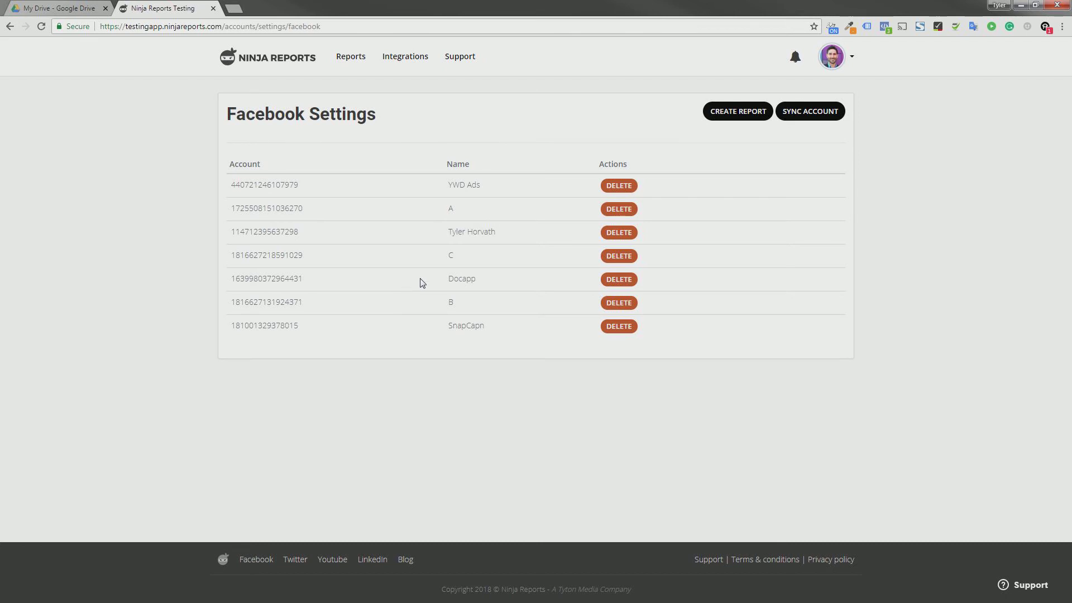
click(350, 56)
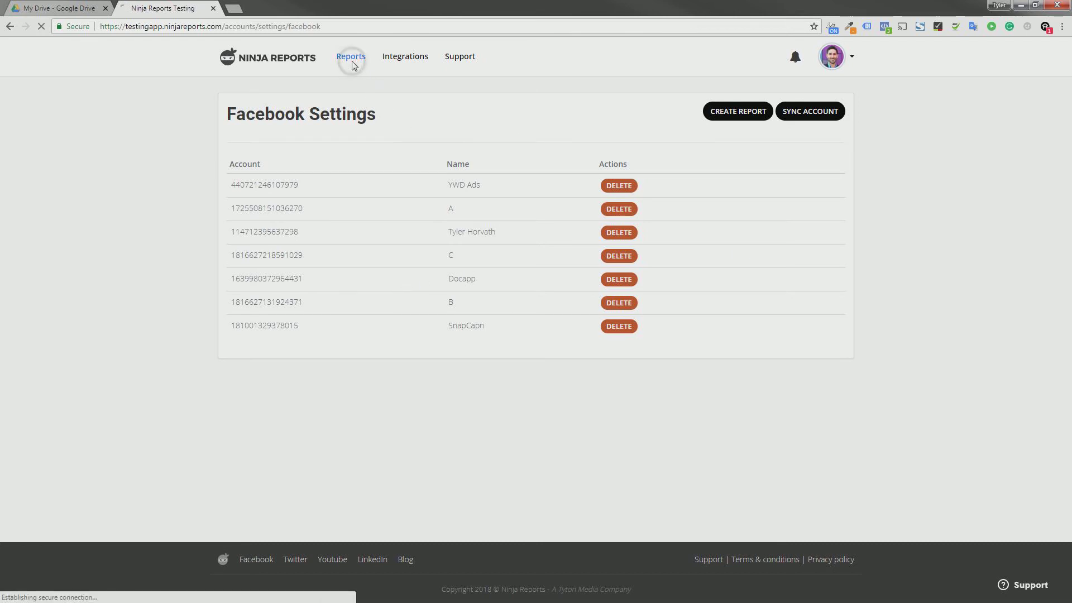
click(350, 56)
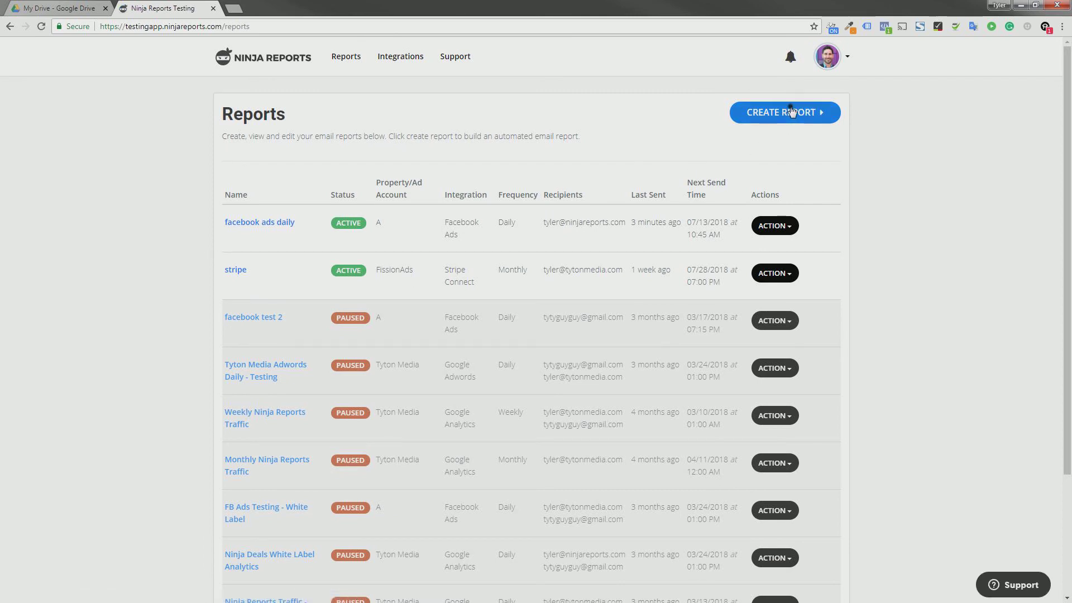
click(783, 112)
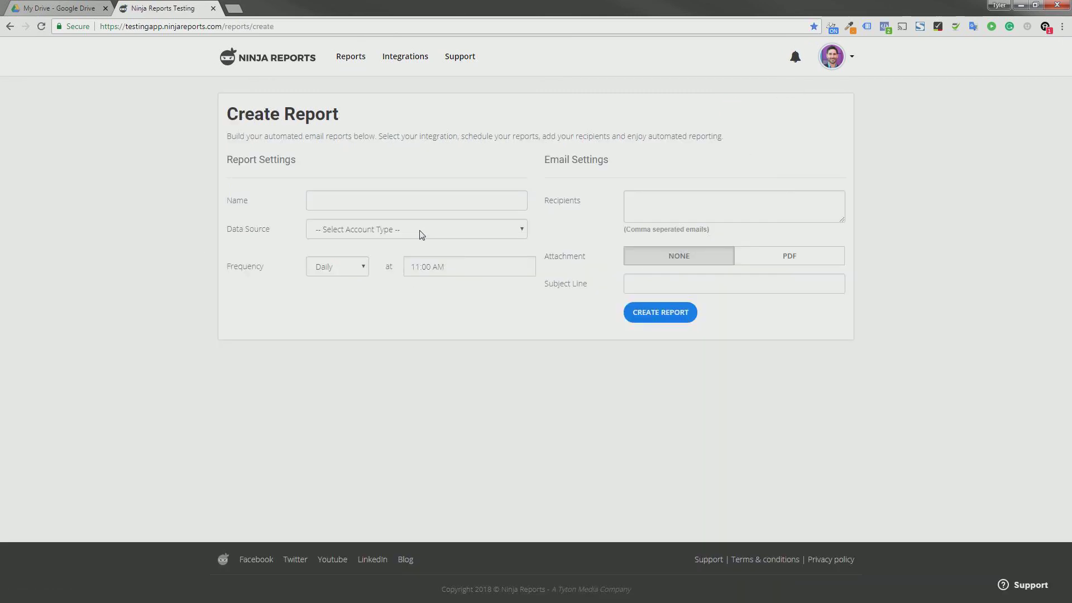
click(415, 200)
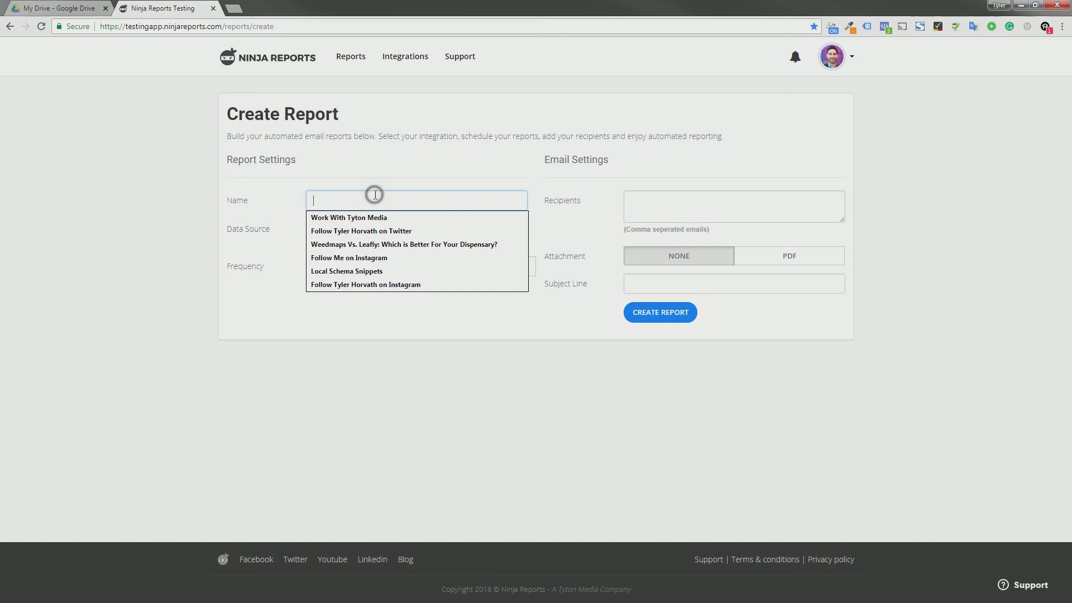
text(facebook ads daily)
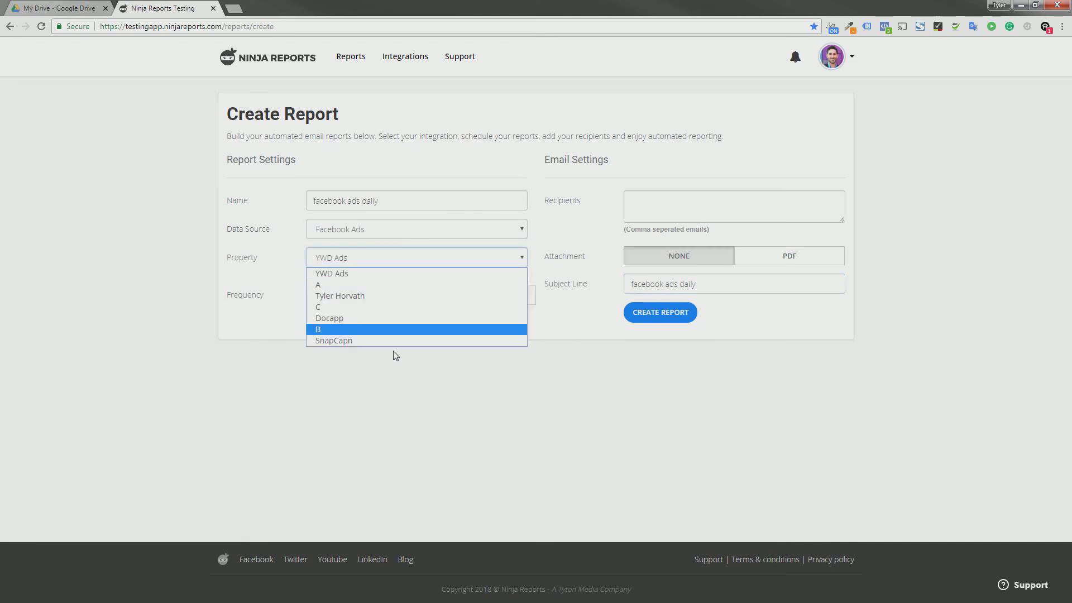
mouse_move(377, 299)
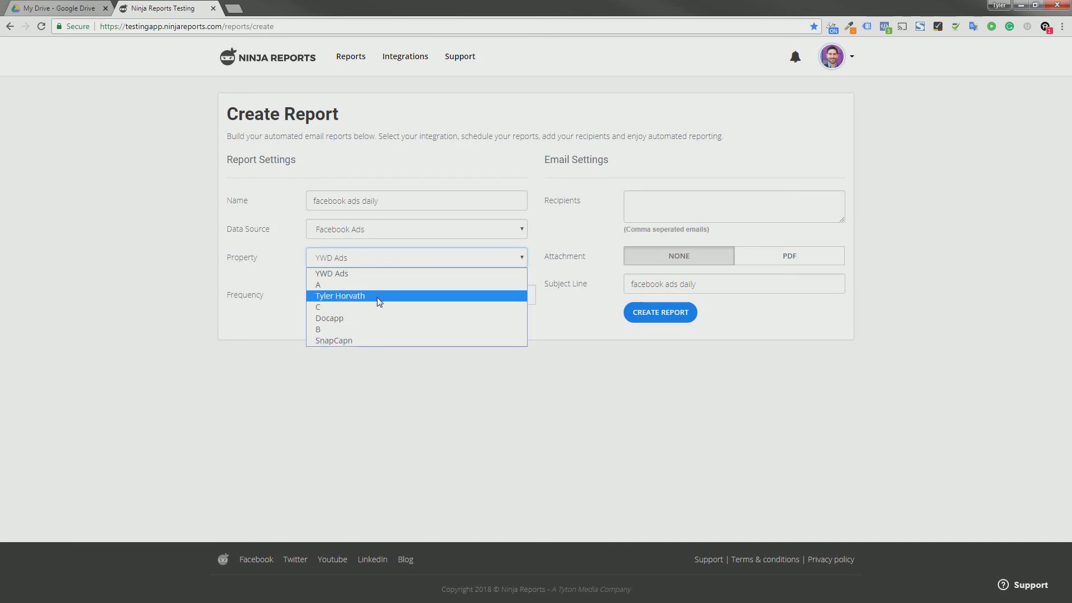
mouse_move(375, 284)
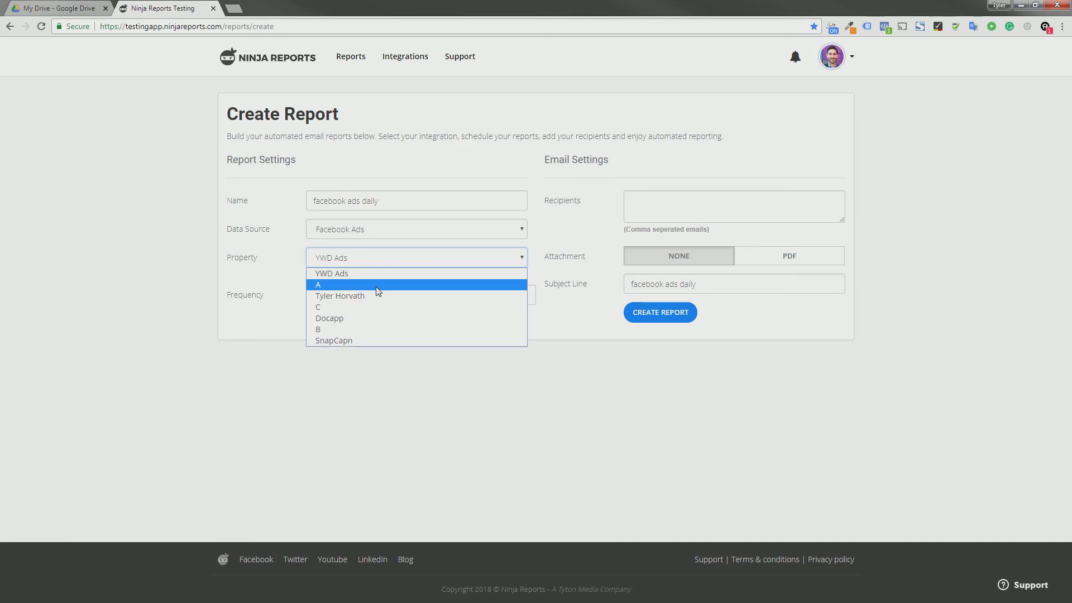
click(318, 284)
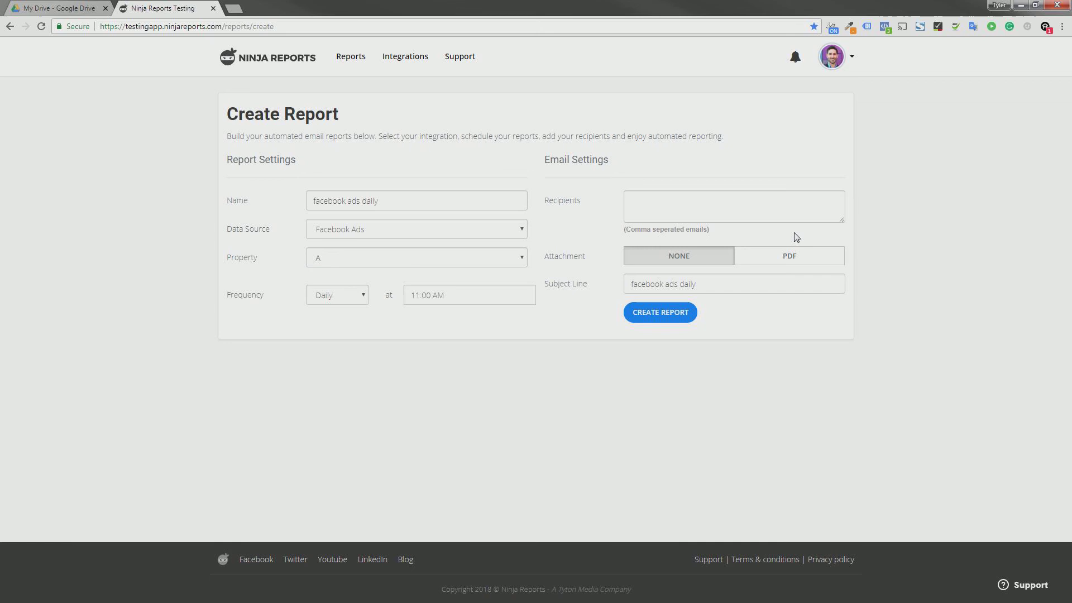
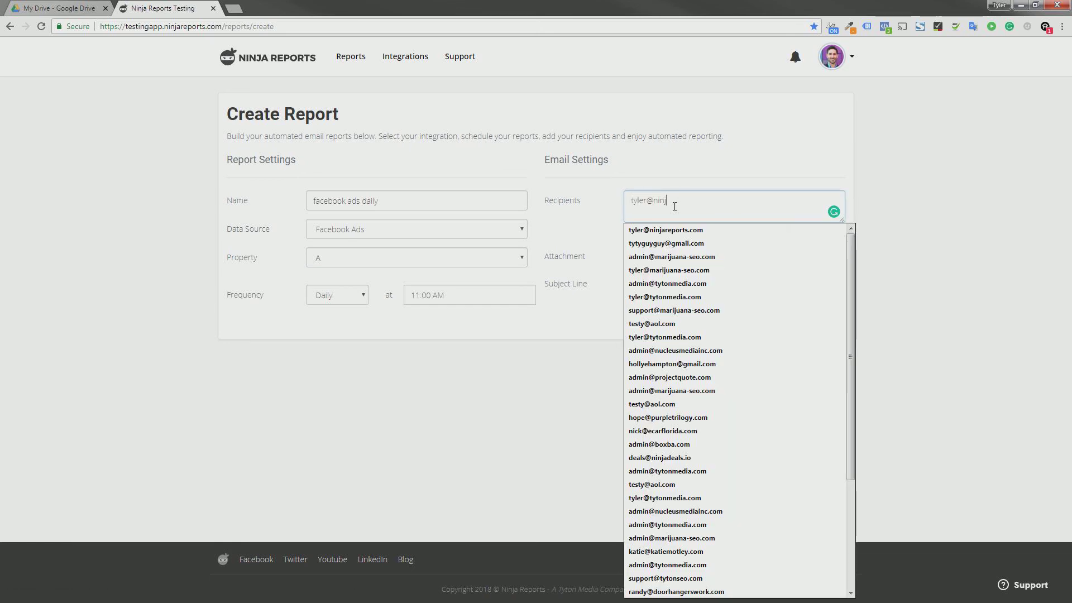
click(665, 229)
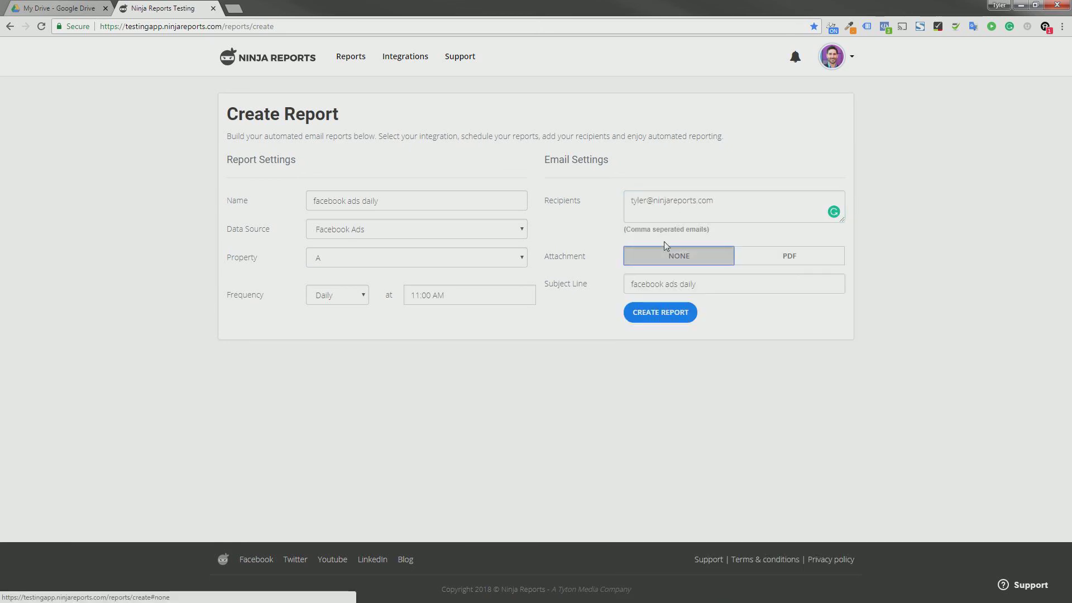
click(658, 312)
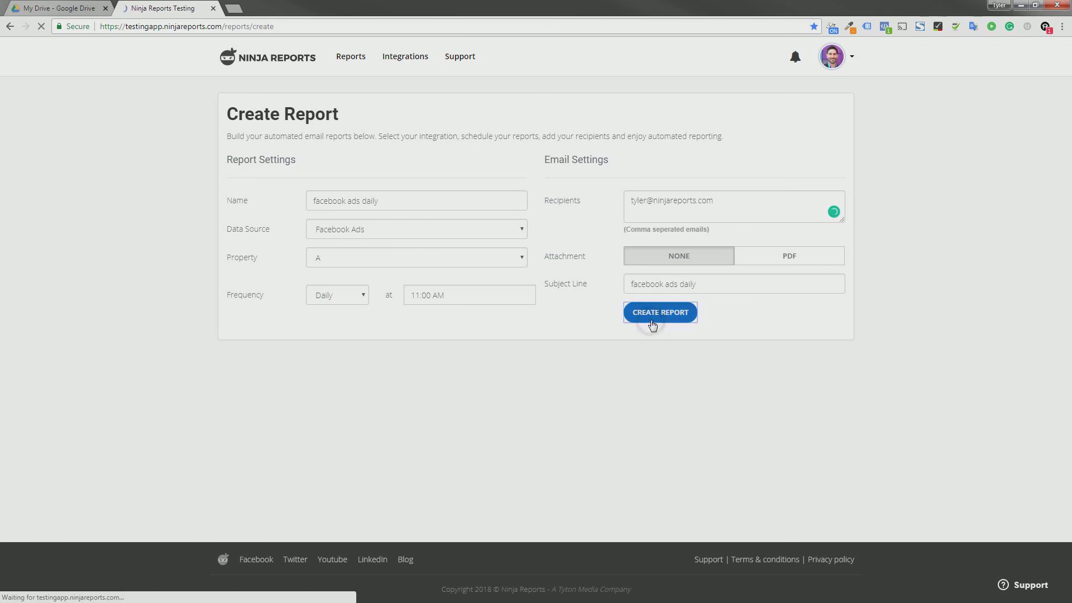
Submit the report so 'facebook ads daily' heads the Reports list as active
click(658, 312)
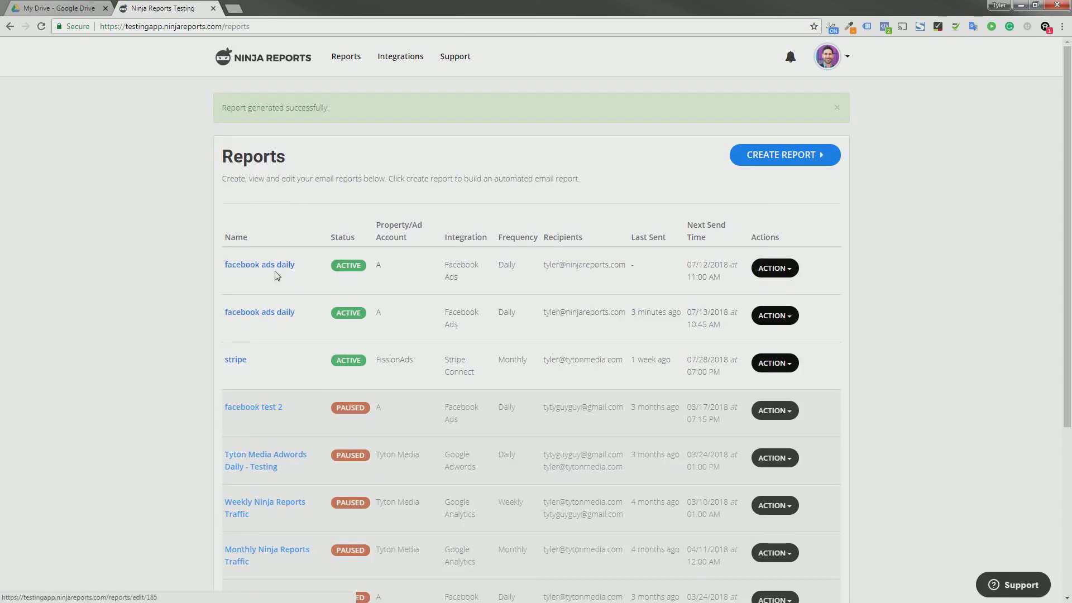
mouse_move(587, 267)
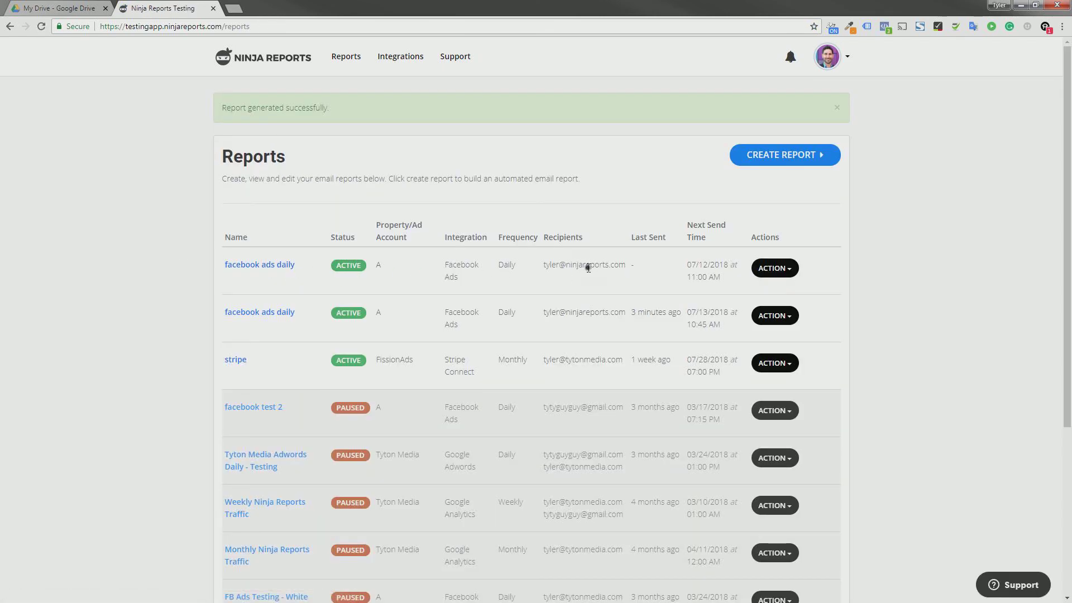
mouse_move(385, 262)
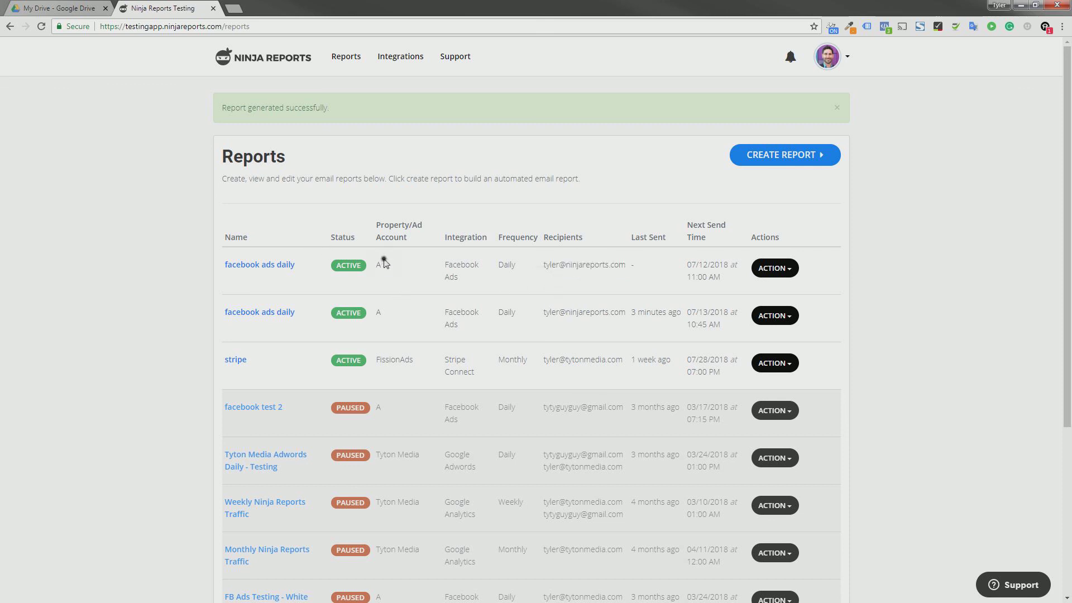
mouse_move(383, 273)
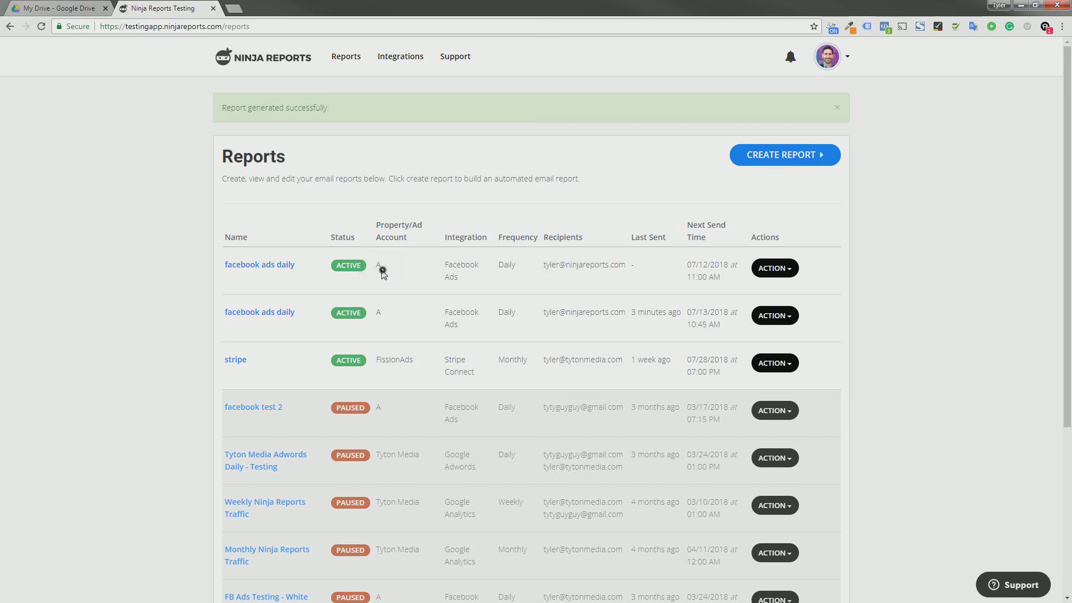
mouse_move(454, 275)
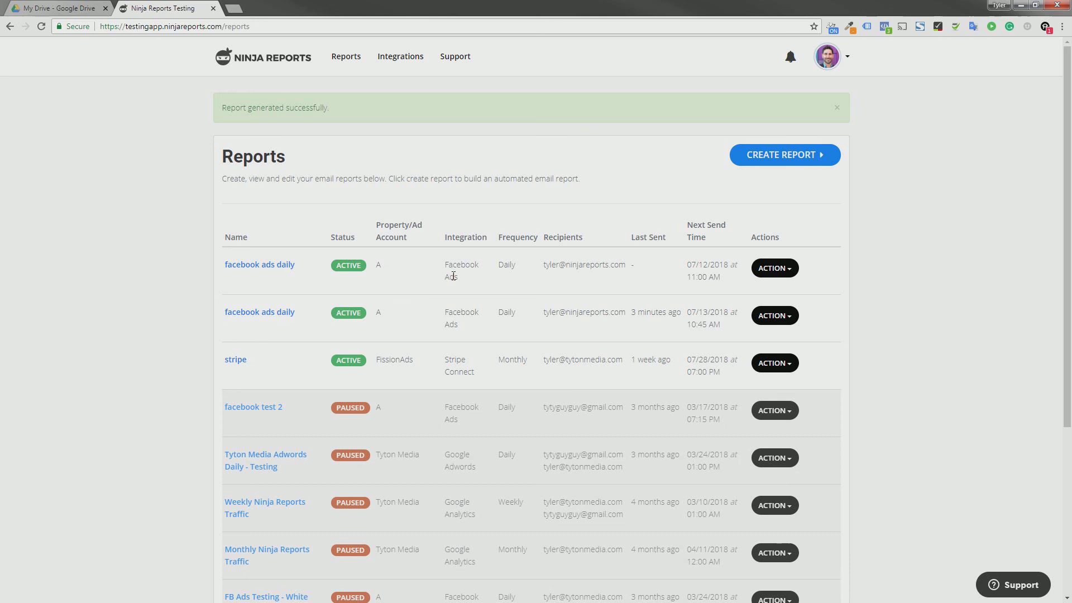
mouse_move(142, 281)
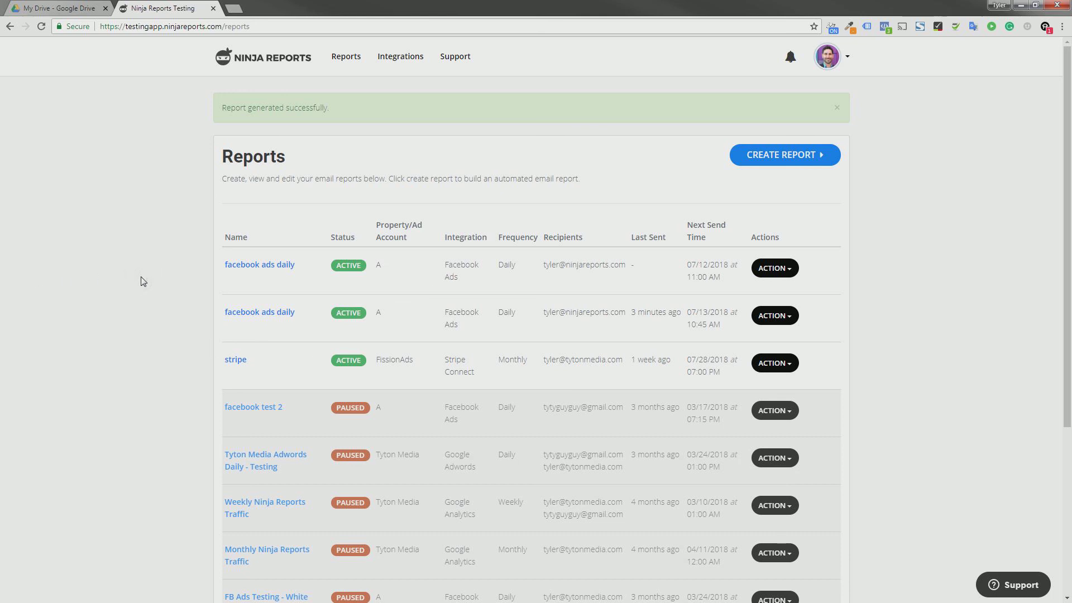
mouse_move(133, 279)
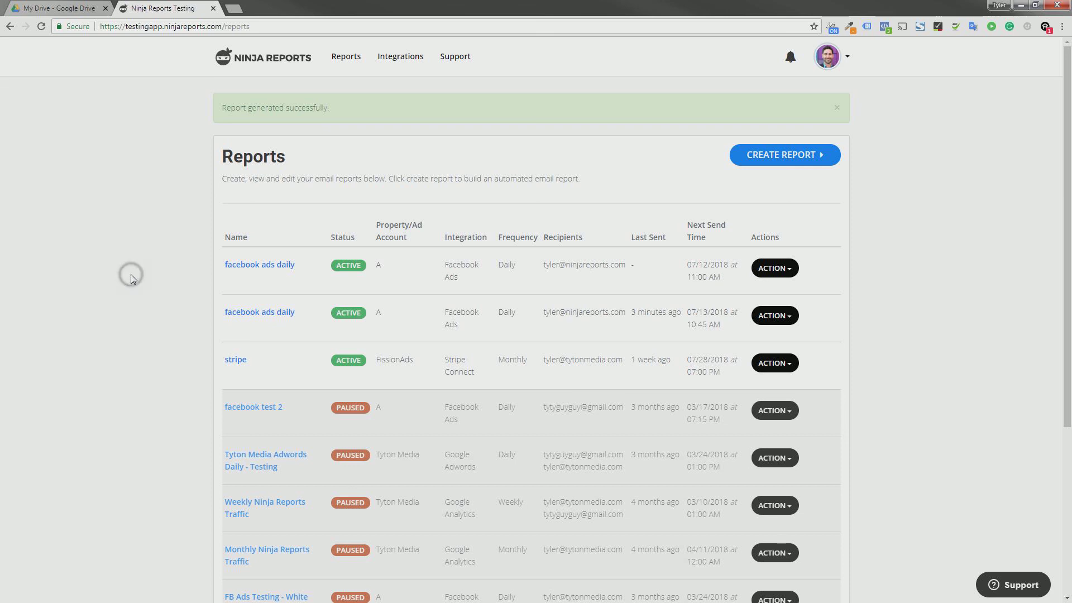
mouse_move(134, 279)
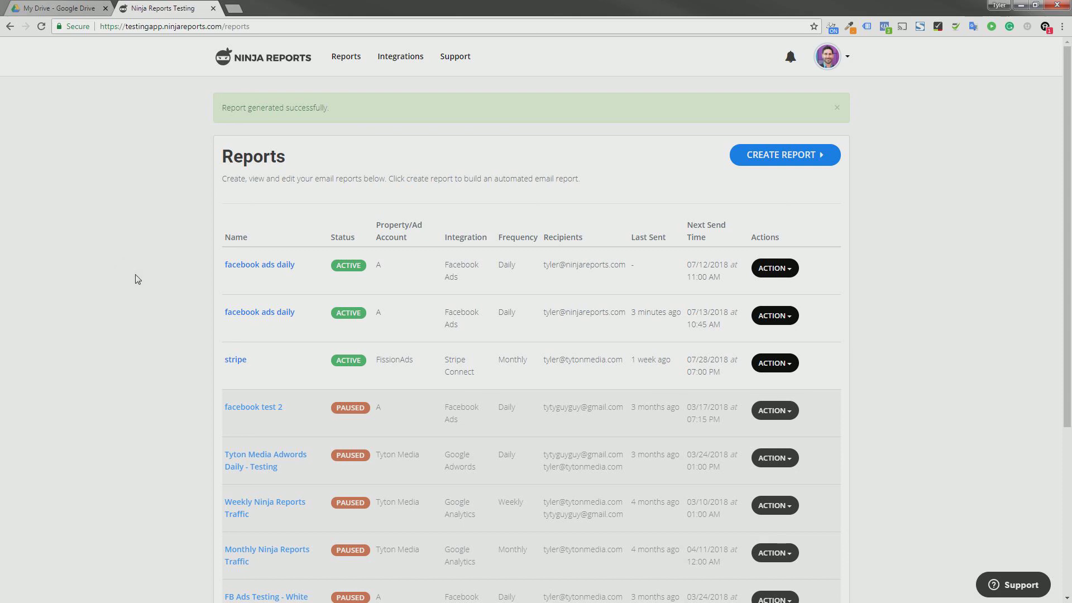